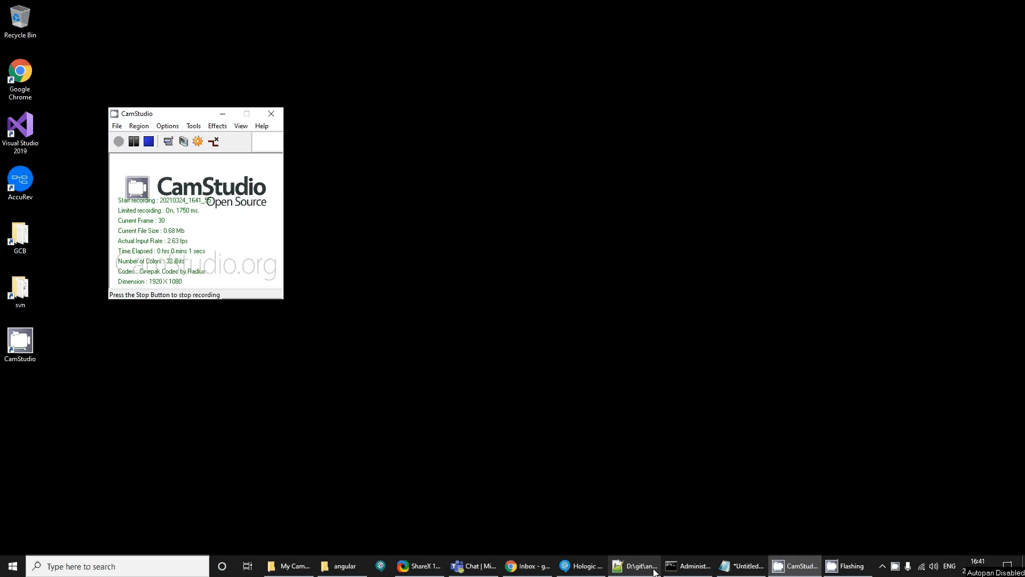
Bring the Command Prompt and the Notepad ng command notes to the front
click(687, 566)
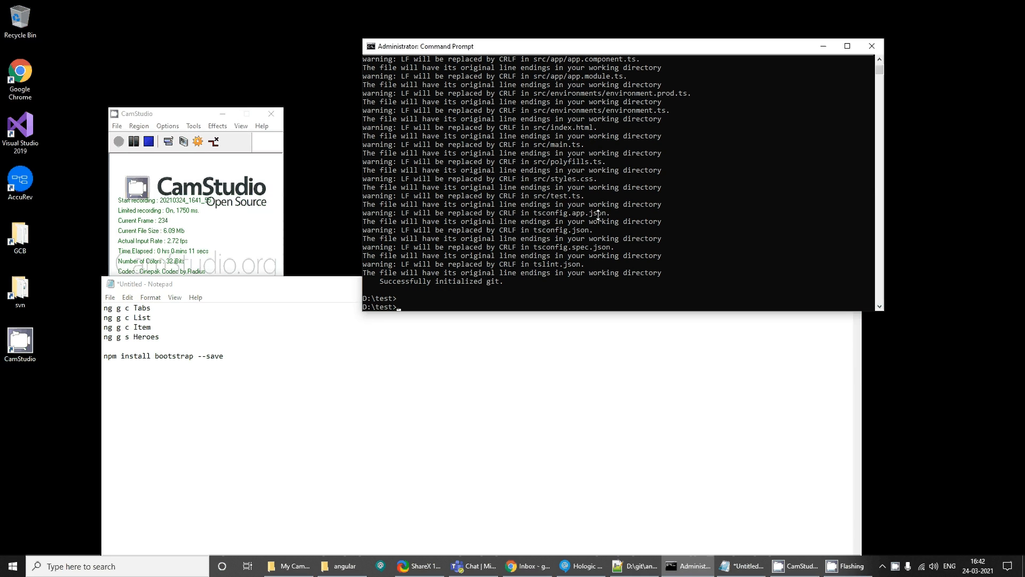
Enter the p3 folder and run ng serve until it listens on localhost:4200
text(ng serve)
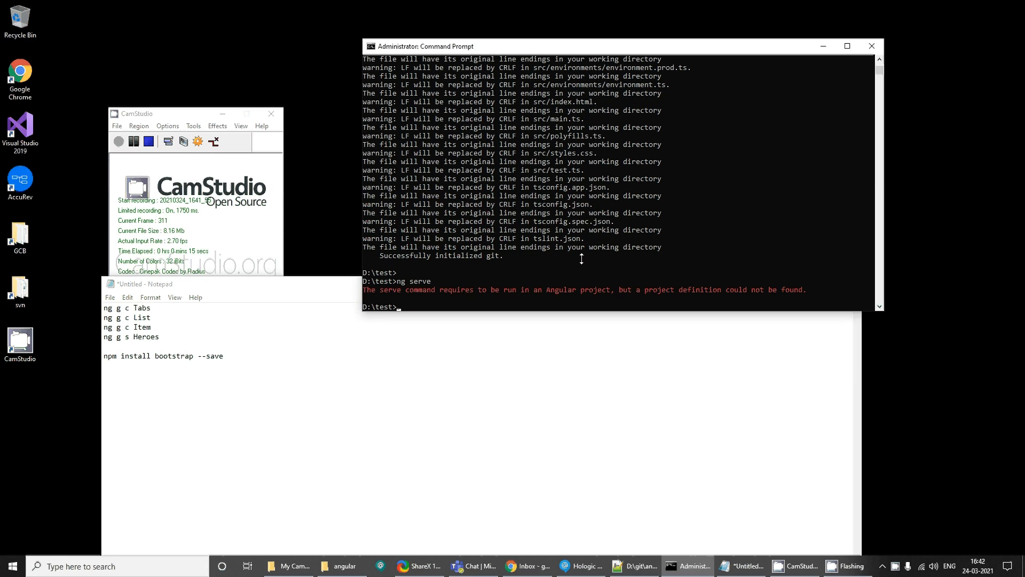
text(cd p3)
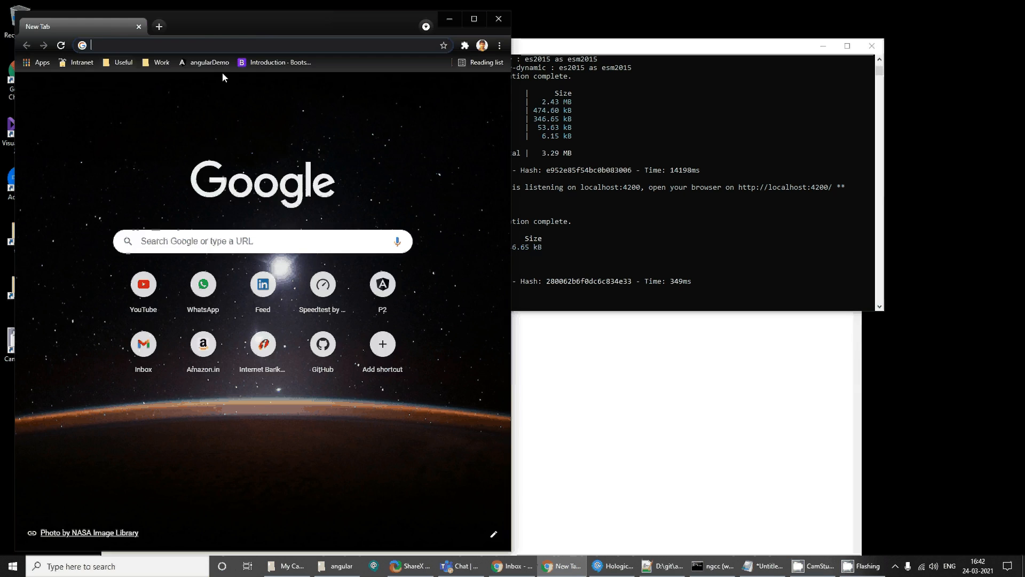
Load localhost:4200 in Chrome to show the p3 default welcome page
text(localhost:4200)
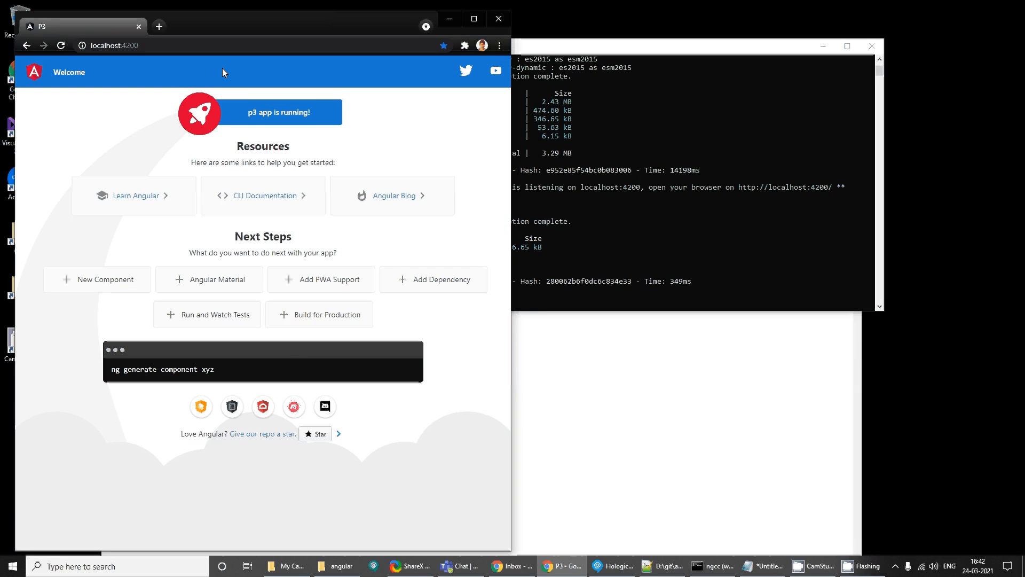
mouse_move(325, 46)
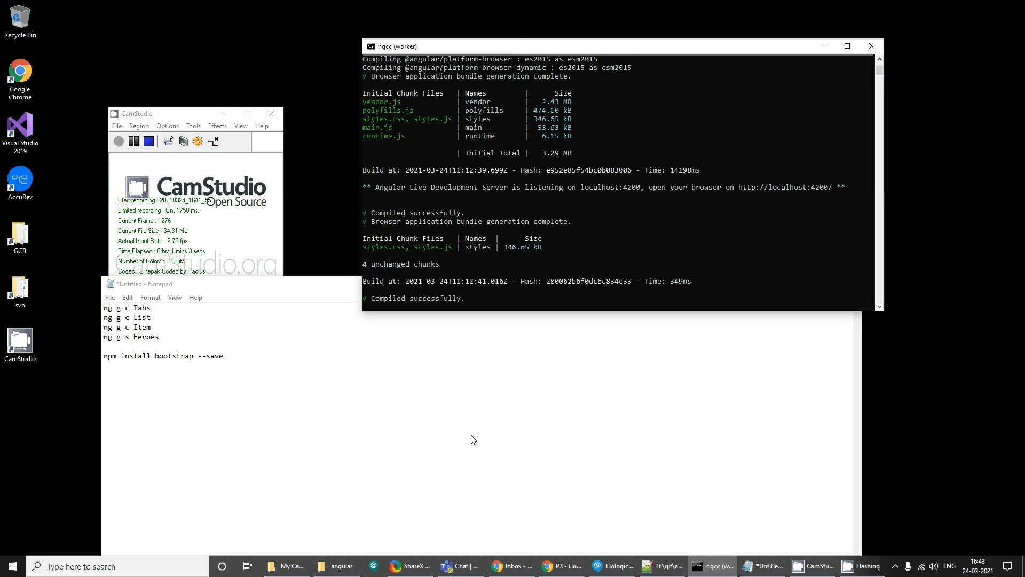
Launch Visual Studio 2019 from Start and open the p3 project folder
text(visual Studio 2019)
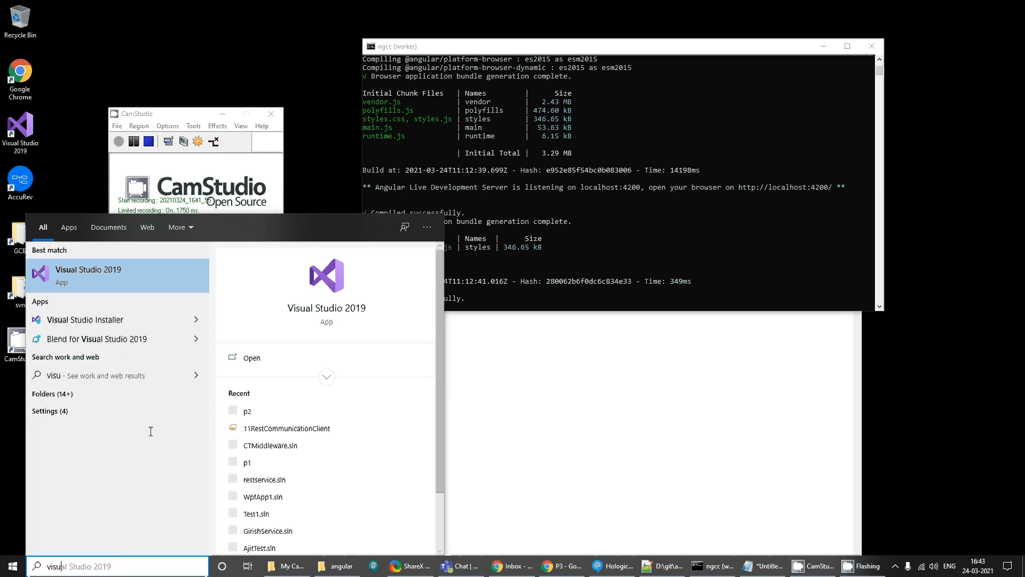
click(88, 274)
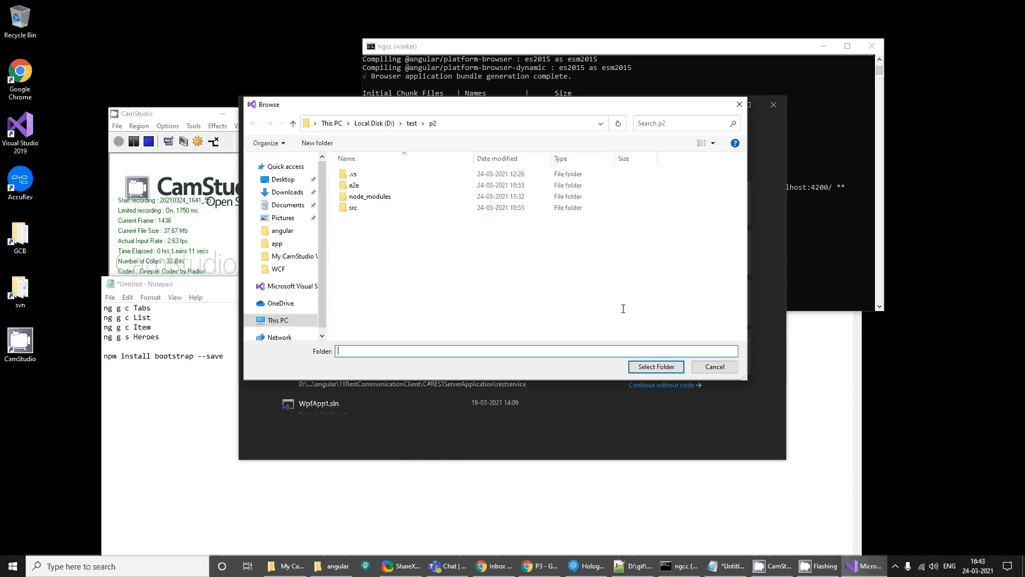
click(413, 123)
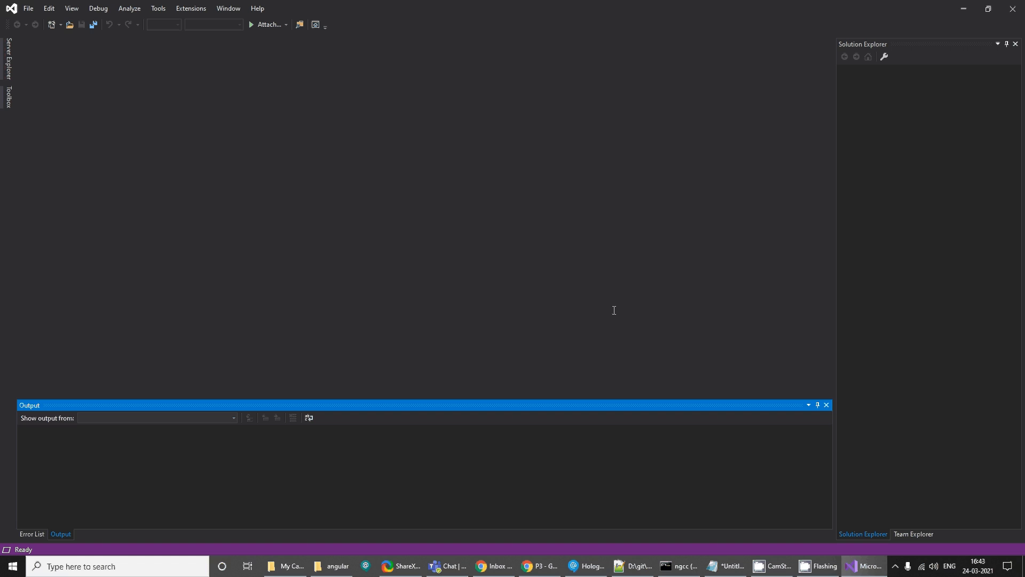
mouse_move(679, 215)
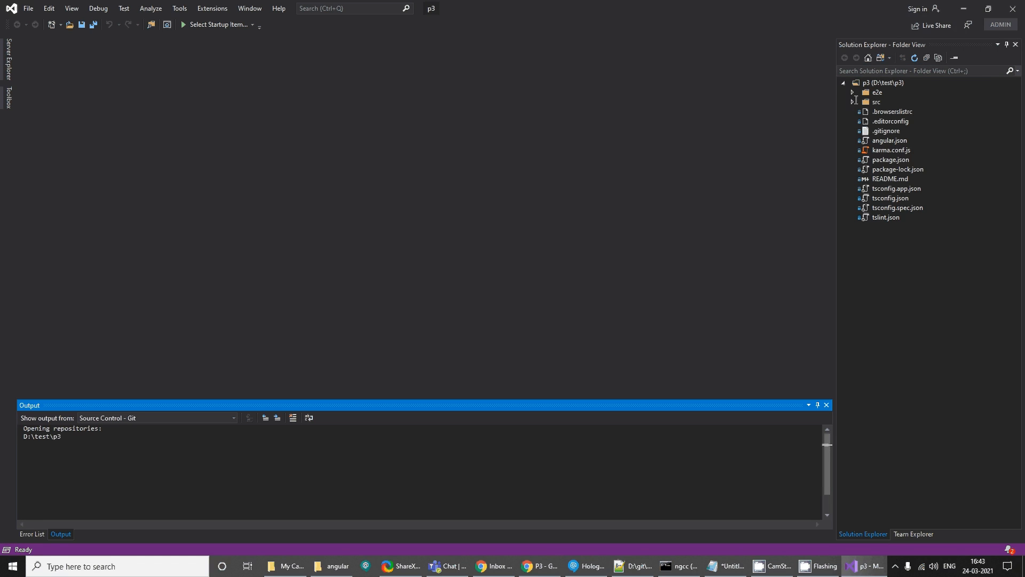
Expand src, inspect package.json and angular.json, then expand the assets and app folders
click(854, 101)
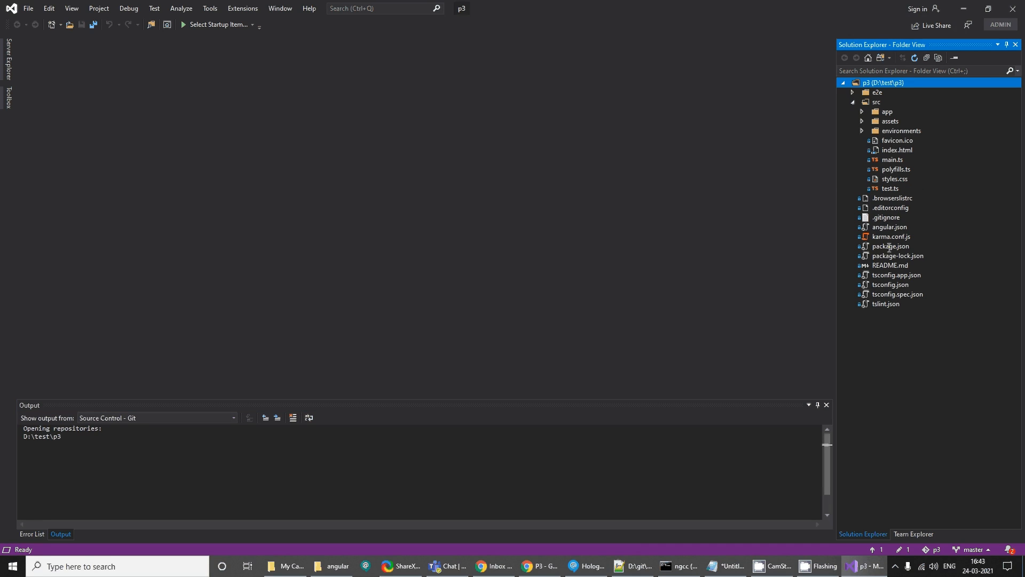
double_click(890, 246)
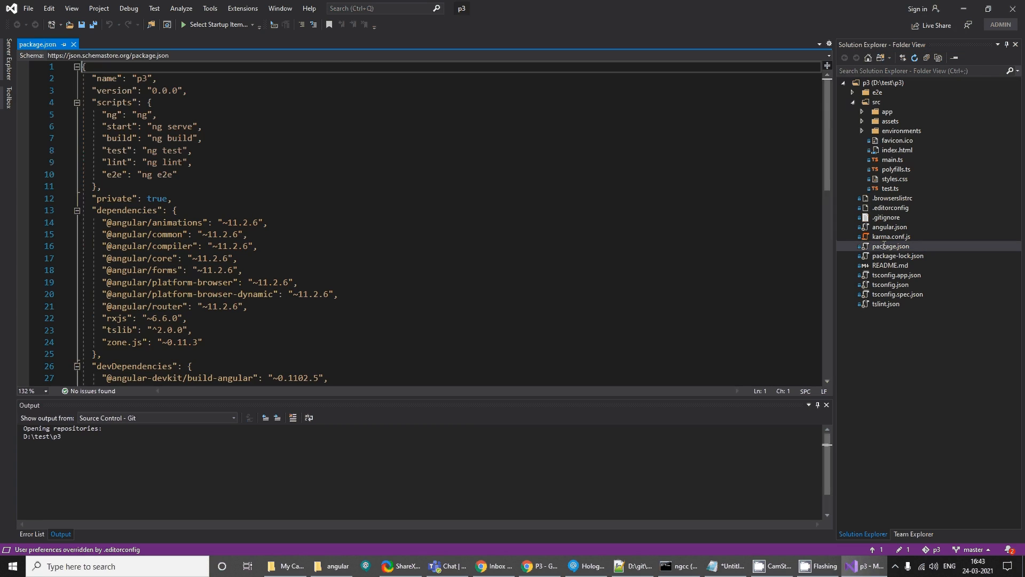
scroll(down, 3)
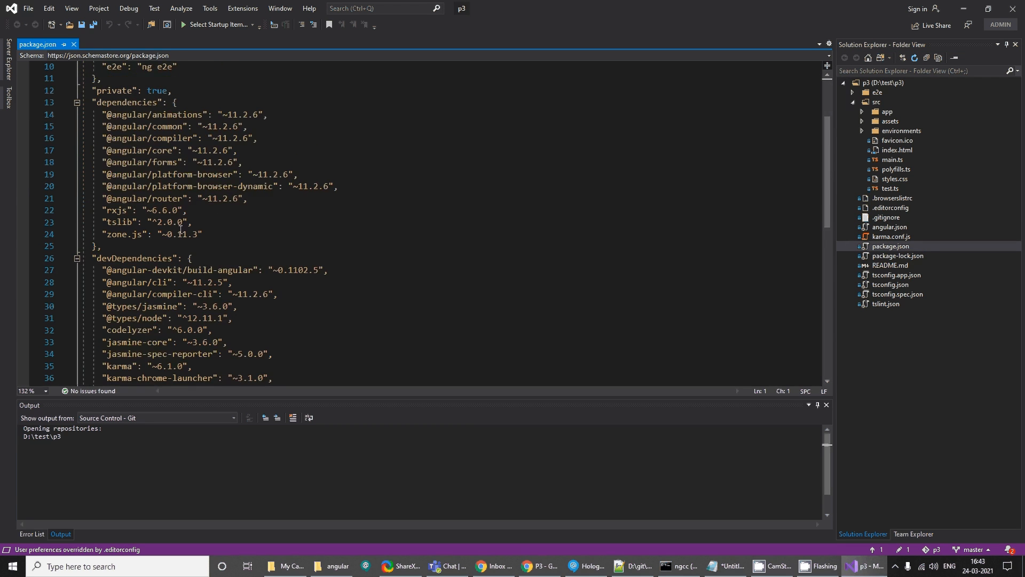
scroll(up, 3)
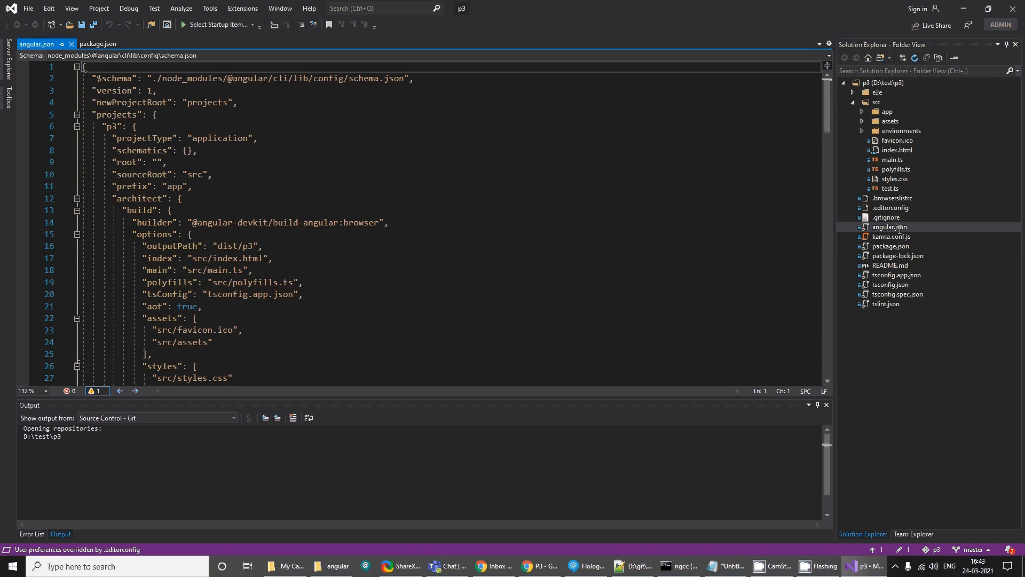
scroll(down, 3)
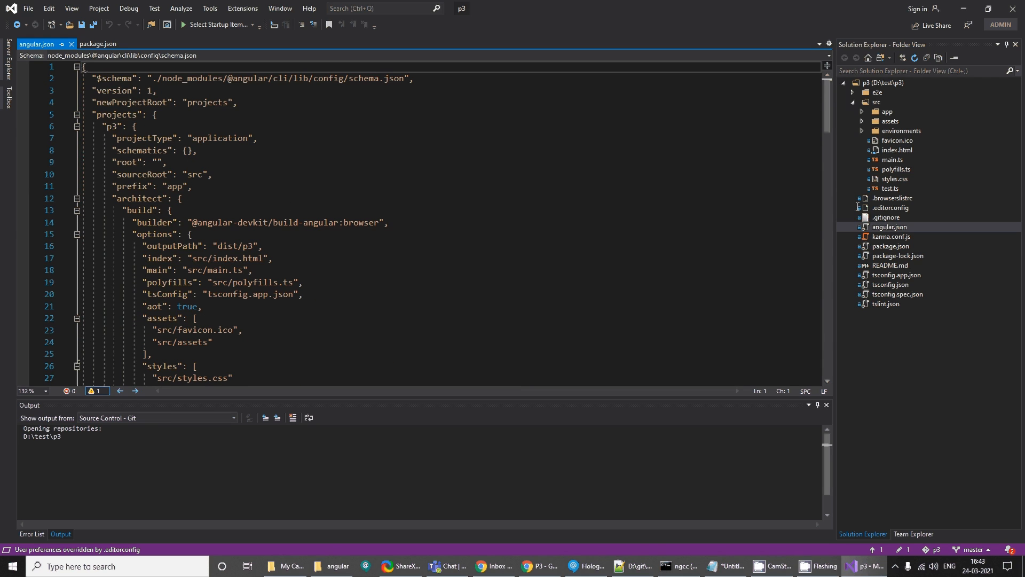
click(863, 130)
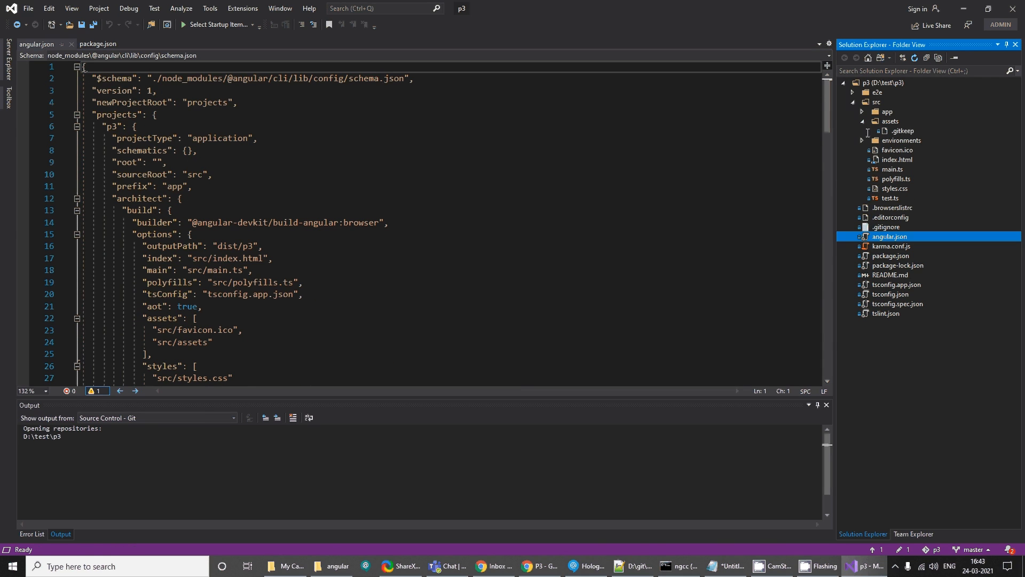
click(862, 111)
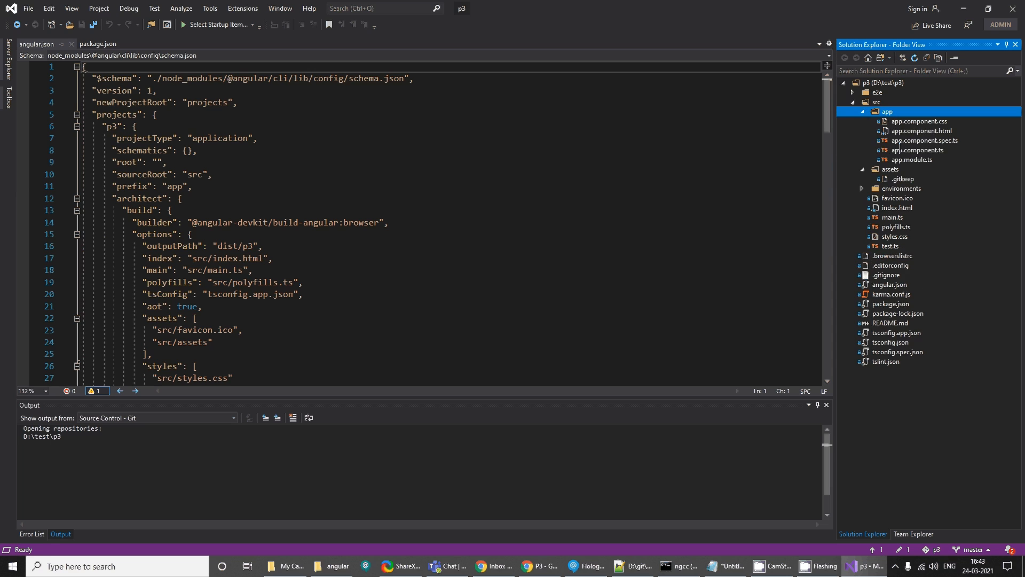
Clear app.component.html and type <h1>Welcome to Heroes Demo!!</h1>, then save
click(918, 149)
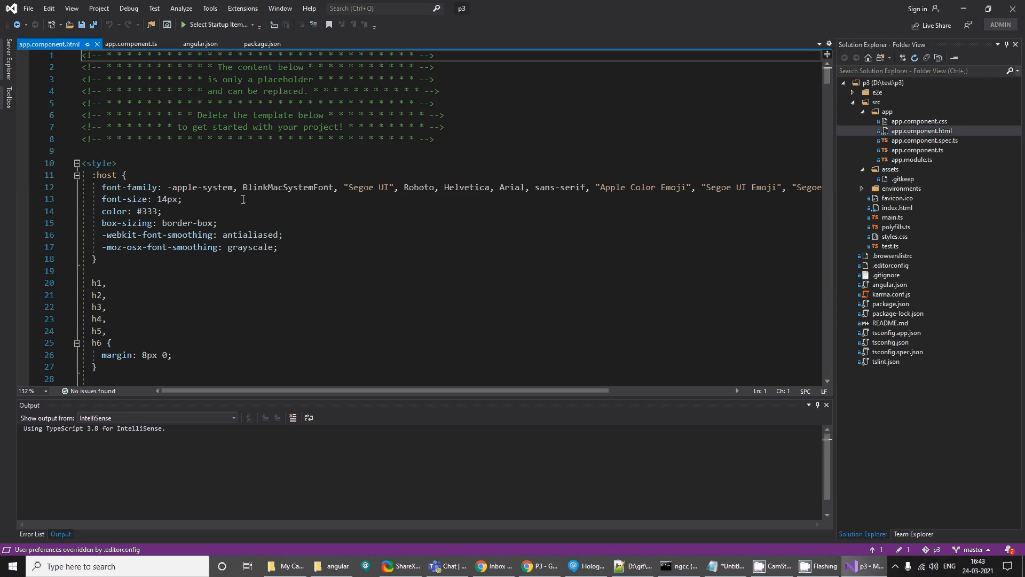
key(ctrl+a)
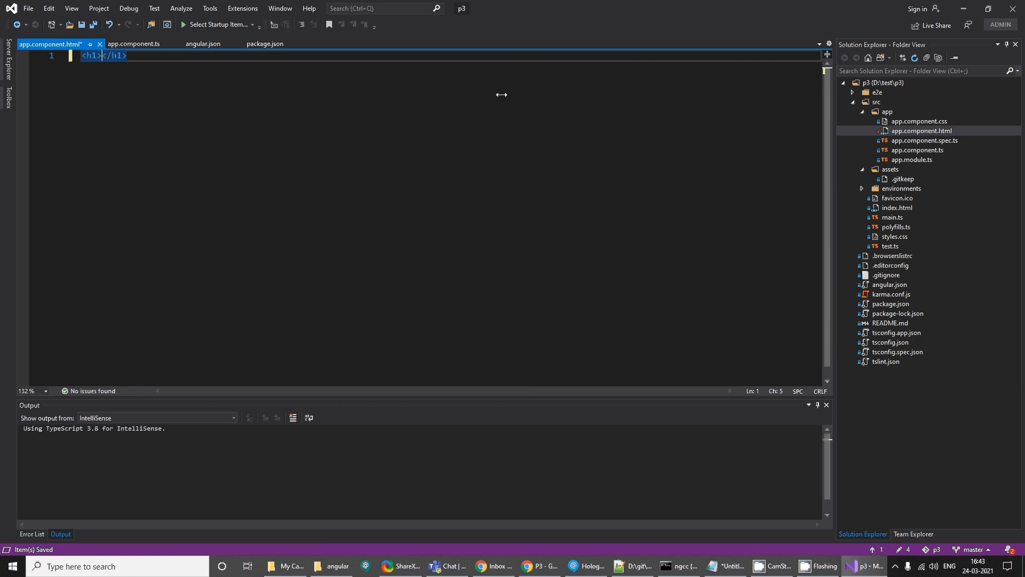
text(Welcome to)
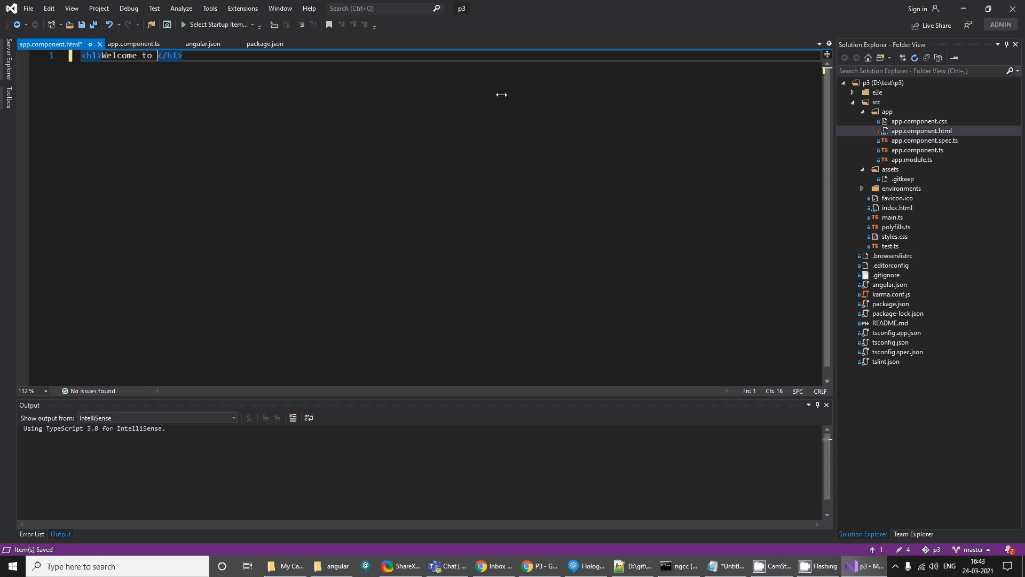
text(Heroes Demo!!)
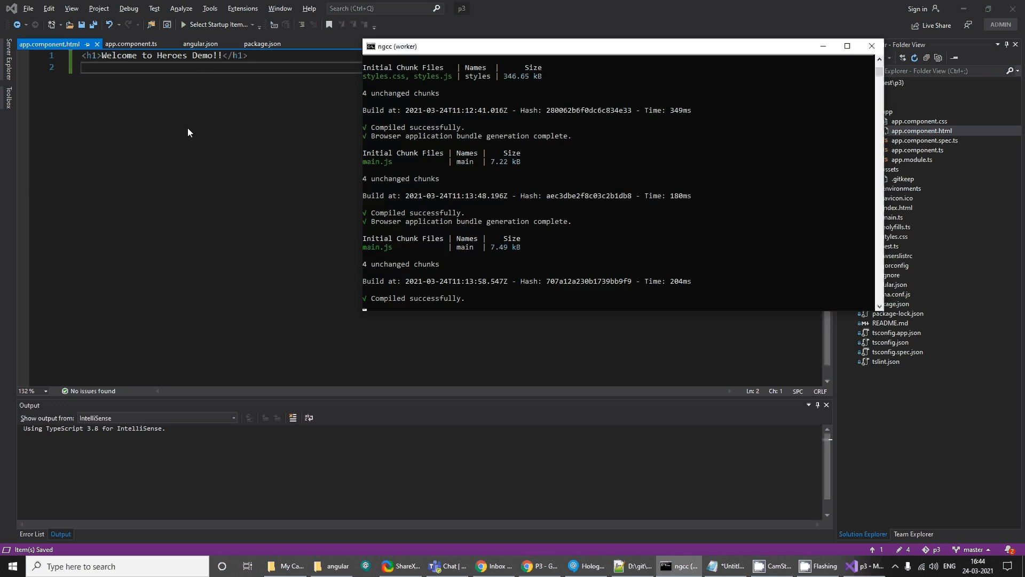
Stop the ng serve dev server and bring CamStudio to the front
click(539, 565)
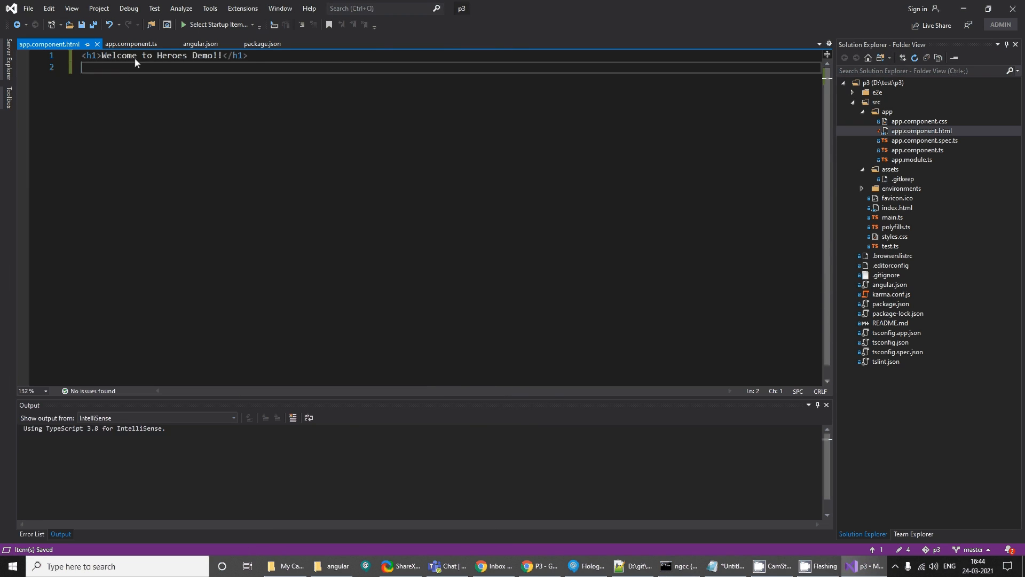
mouse_move(316, 152)
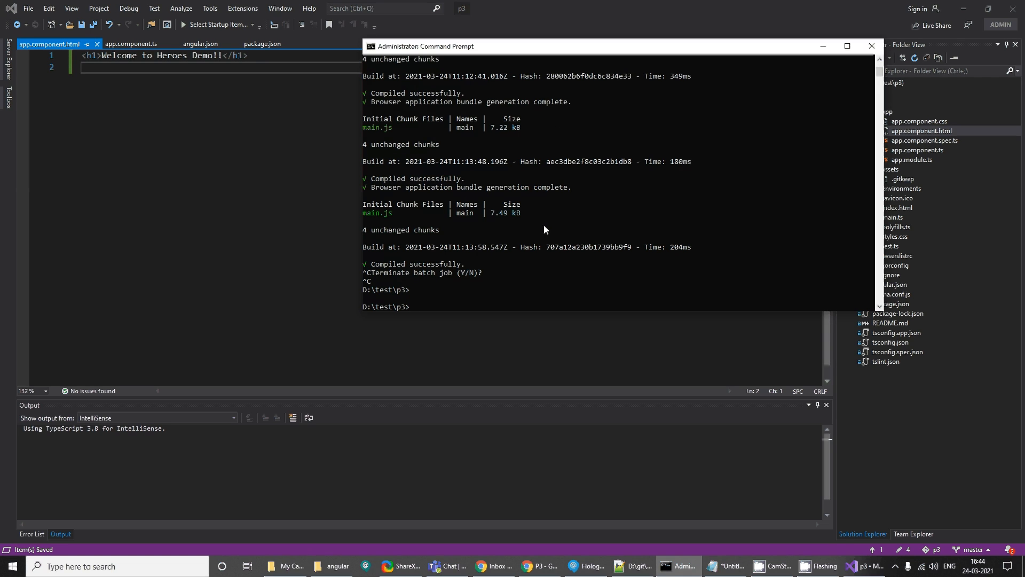
mouse_move(578, 222)
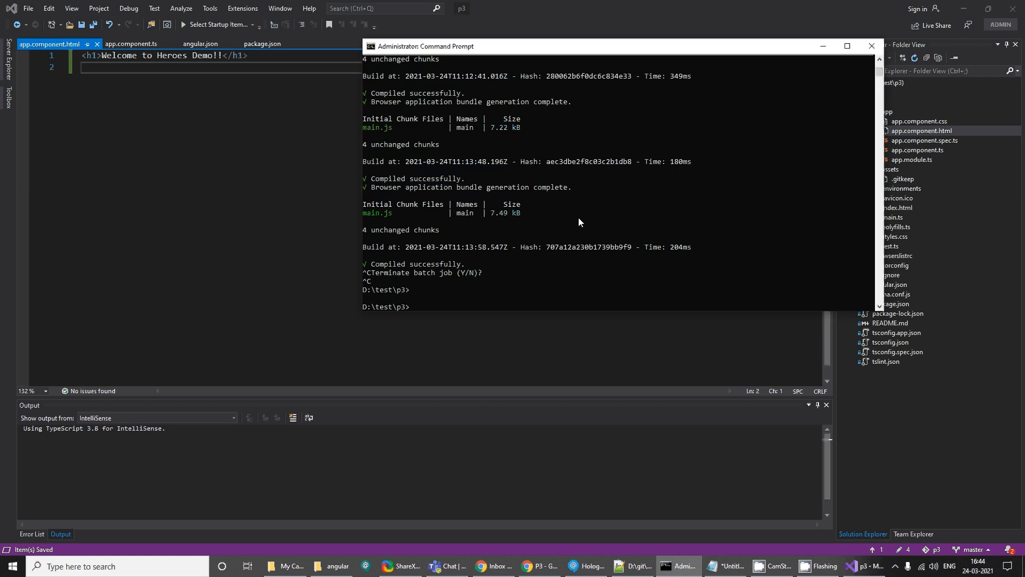
mouse_move(685, 551)
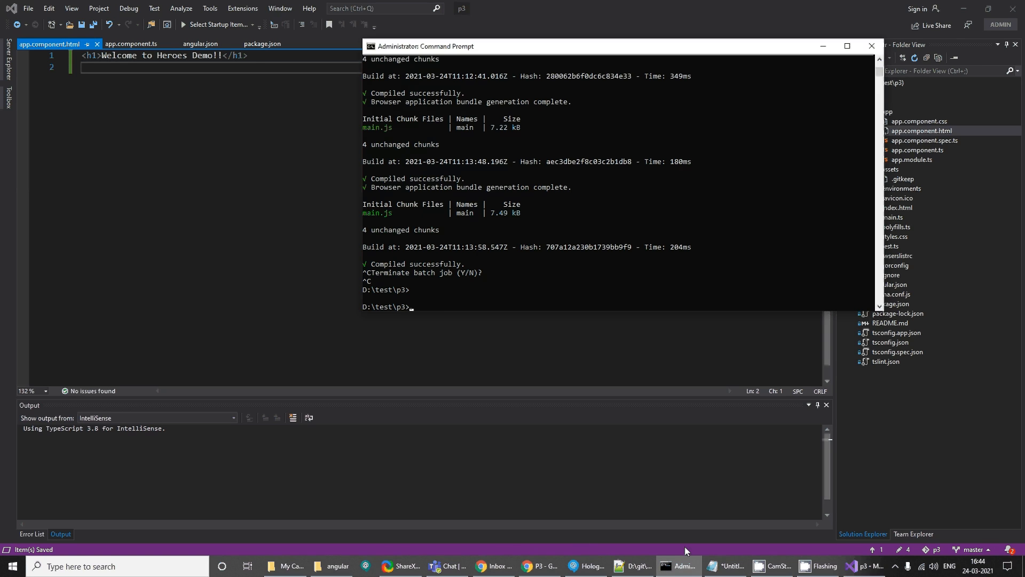
click(772, 565)
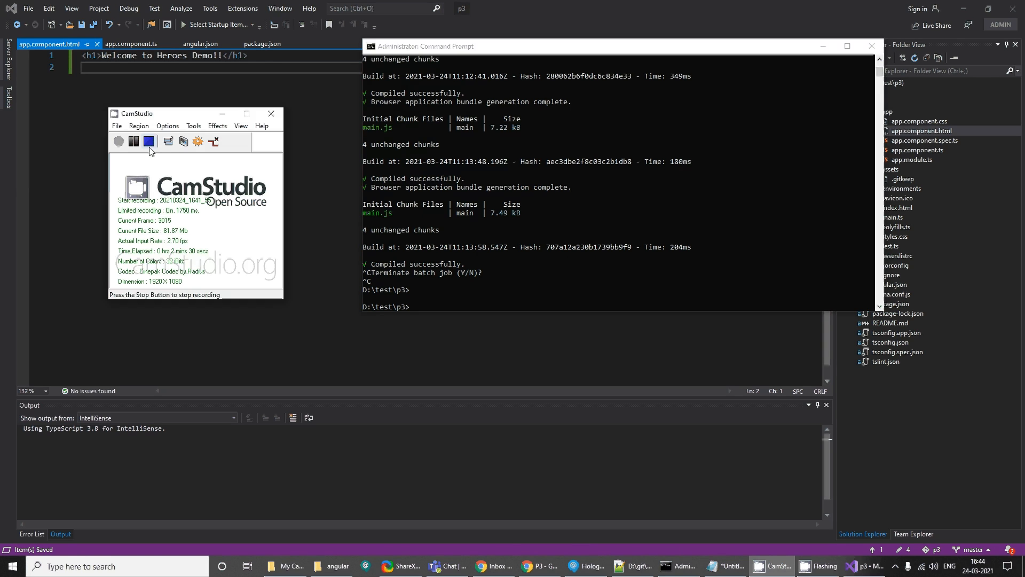